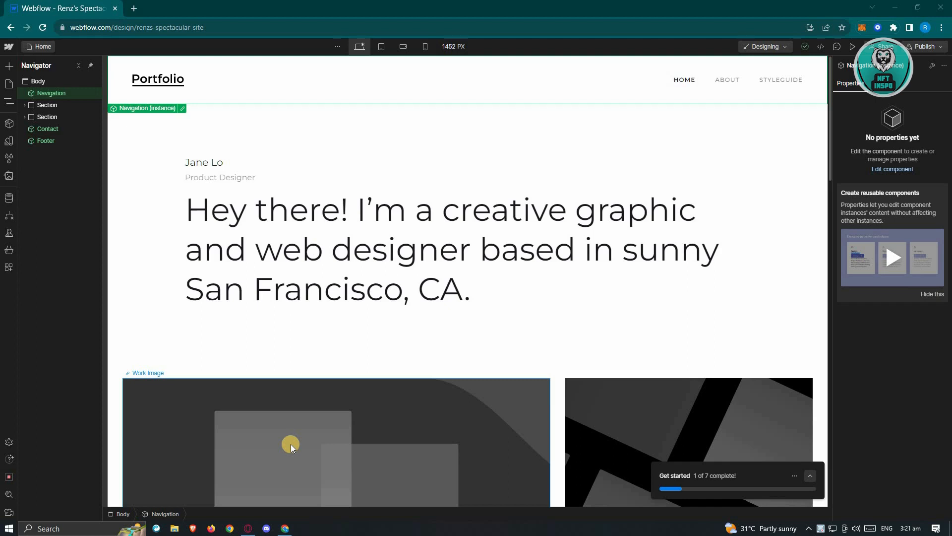
{"action": "mouse_move", "coordinate": [335, 417]}
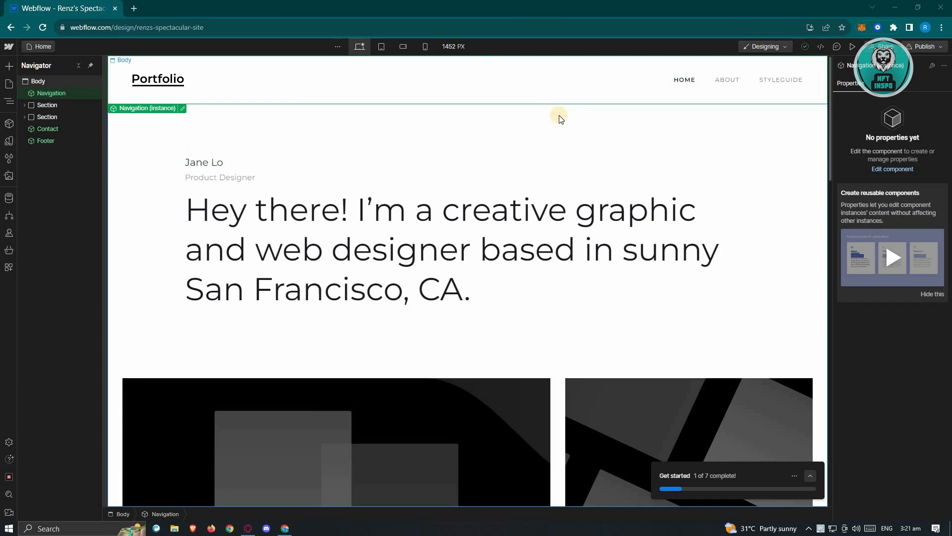
{"action": "mouse_move", "coordinate": [469, 95]}
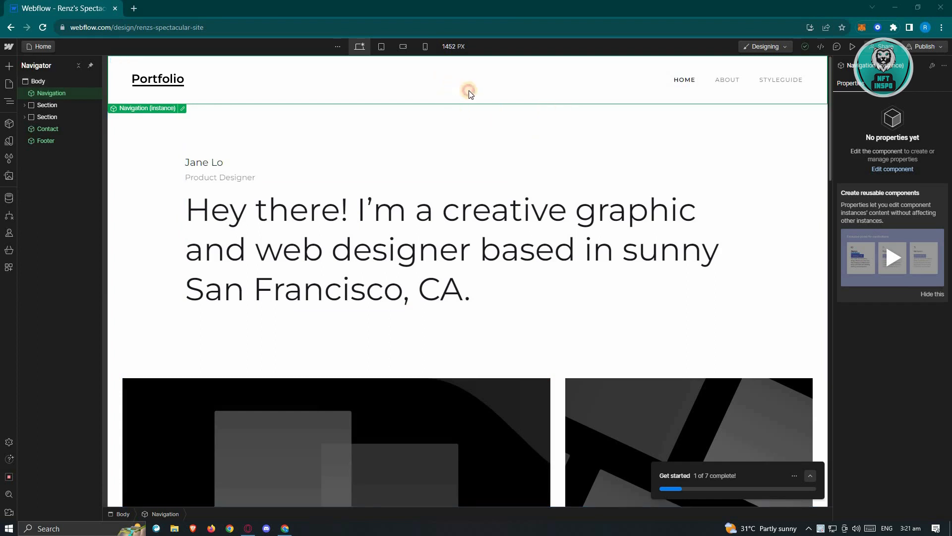
{"action": "mouse_move", "coordinate": [483, 90]}
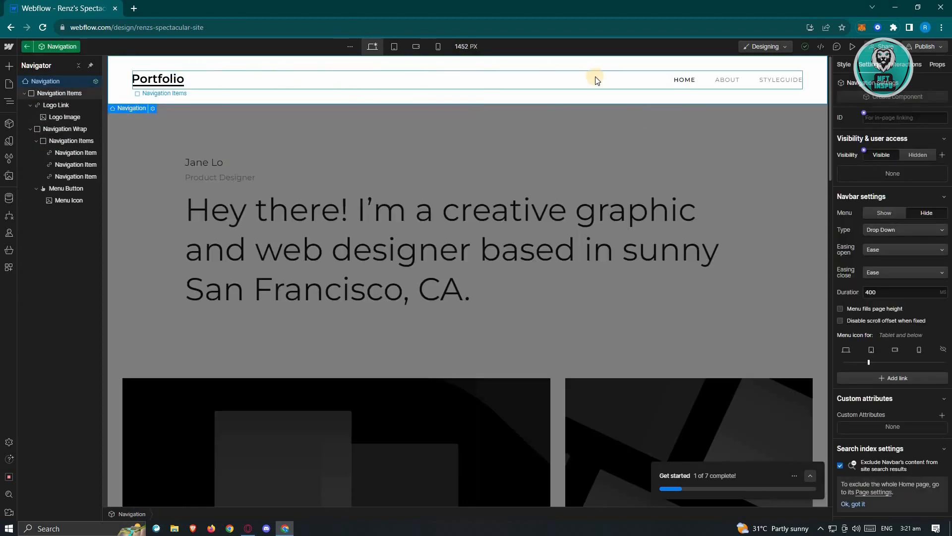
Step: Select the ABOUT link in the navigation bar, drilling down through the nav items
{"action": "left_click", "coordinate": [684, 79]}
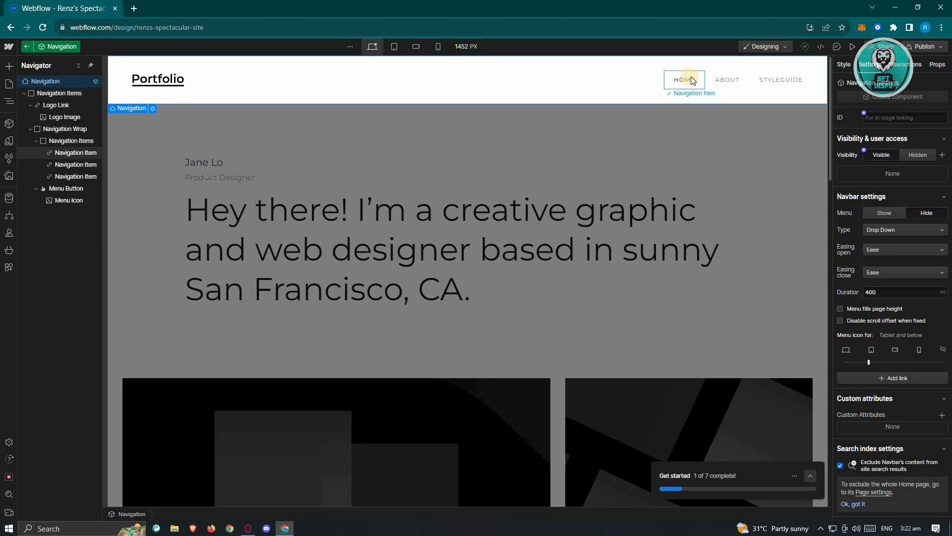
{"action": "left_click", "coordinate": [726, 79]}
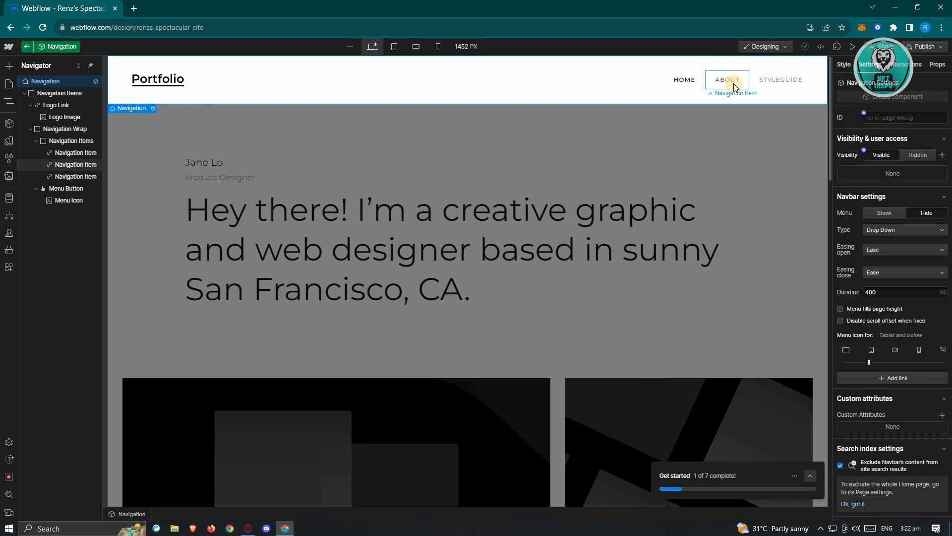
{"action": "left_click", "coordinate": [726, 79]}
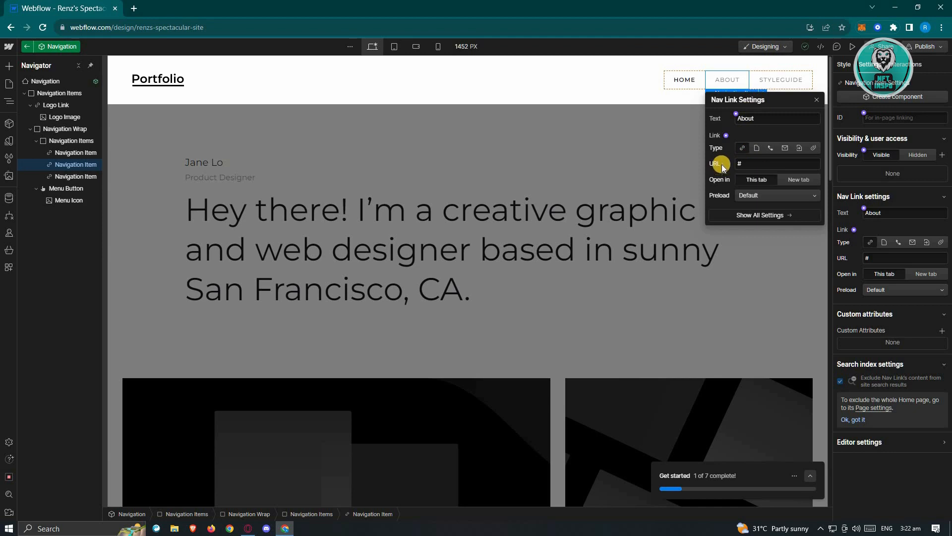
{"action": "mouse_move", "coordinate": [743, 150]}
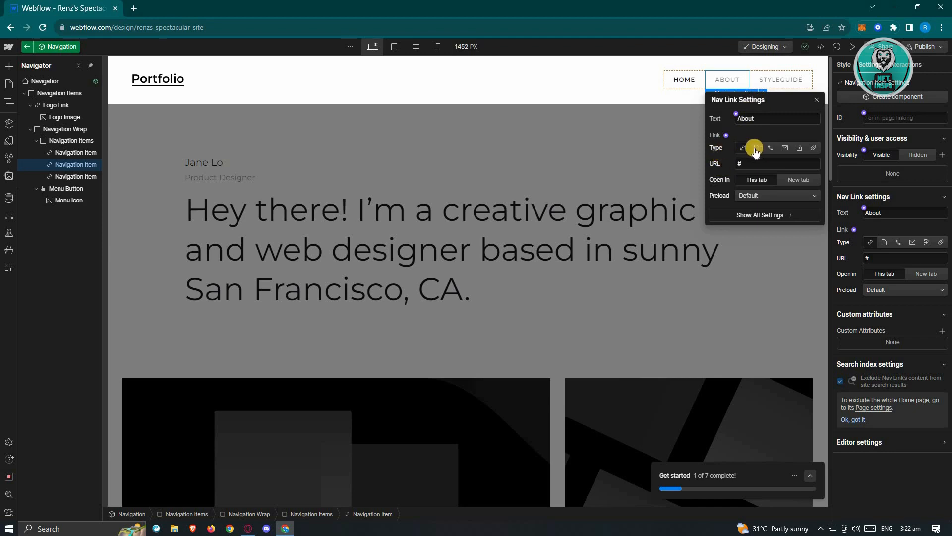
Step: Set the ABOUT link's type to Page and choose the About page
{"action": "left_click", "coordinate": [757, 148]}
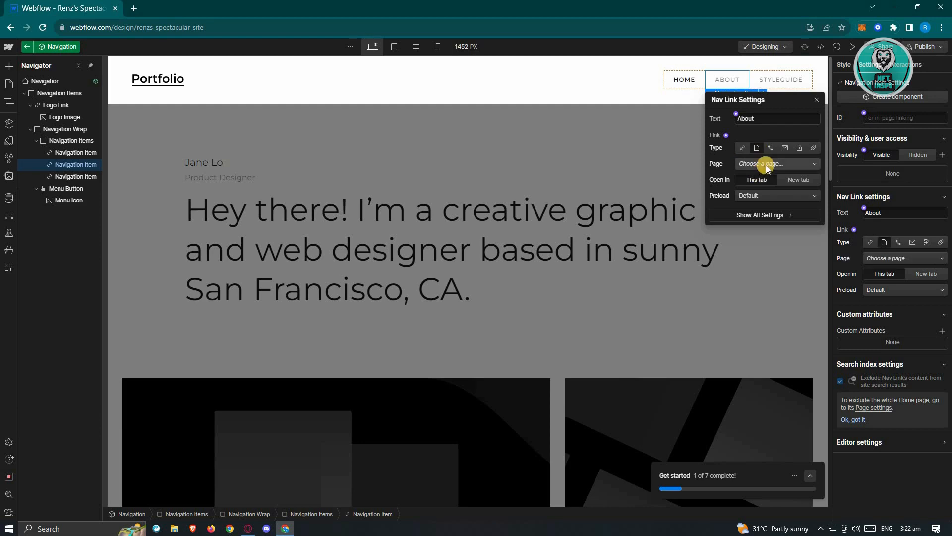
{"action": "left_click", "coordinate": [777, 163]}
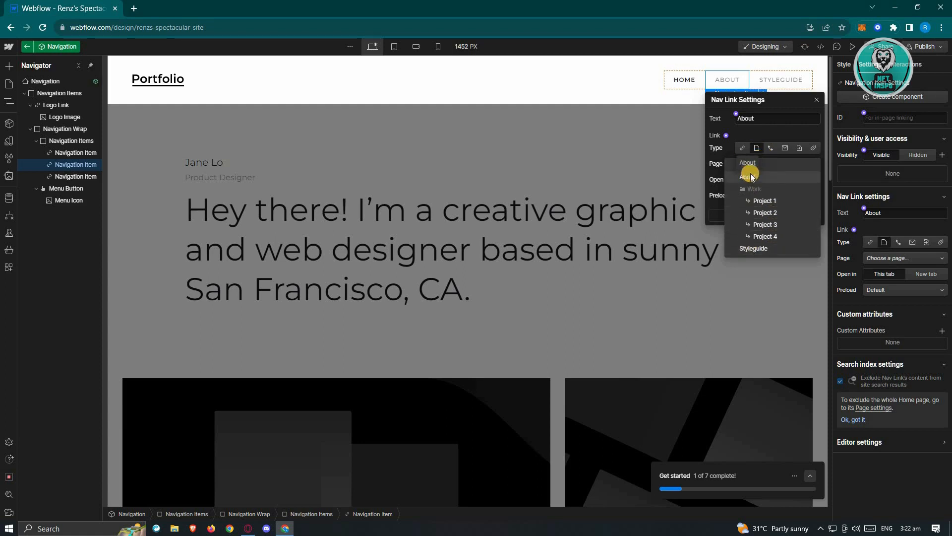
{"action": "left_click", "coordinate": [747, 162]}
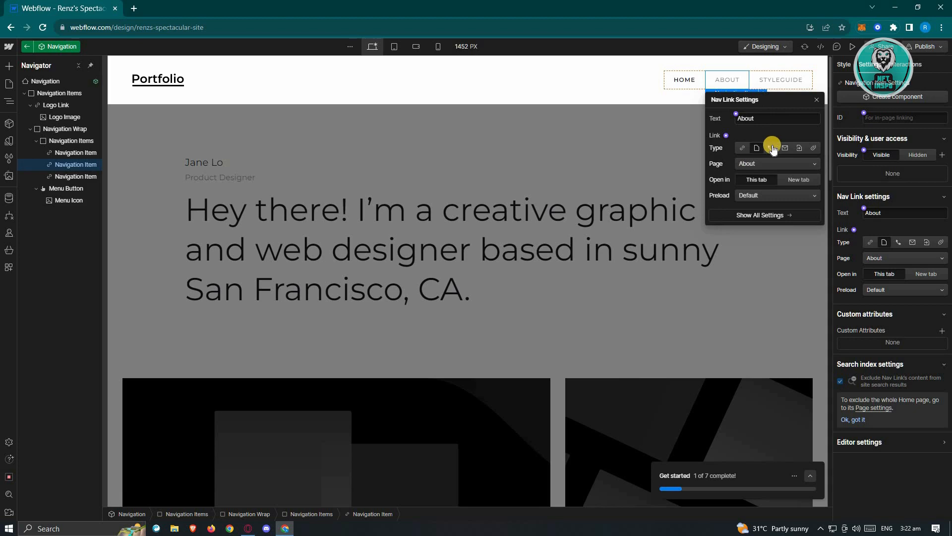